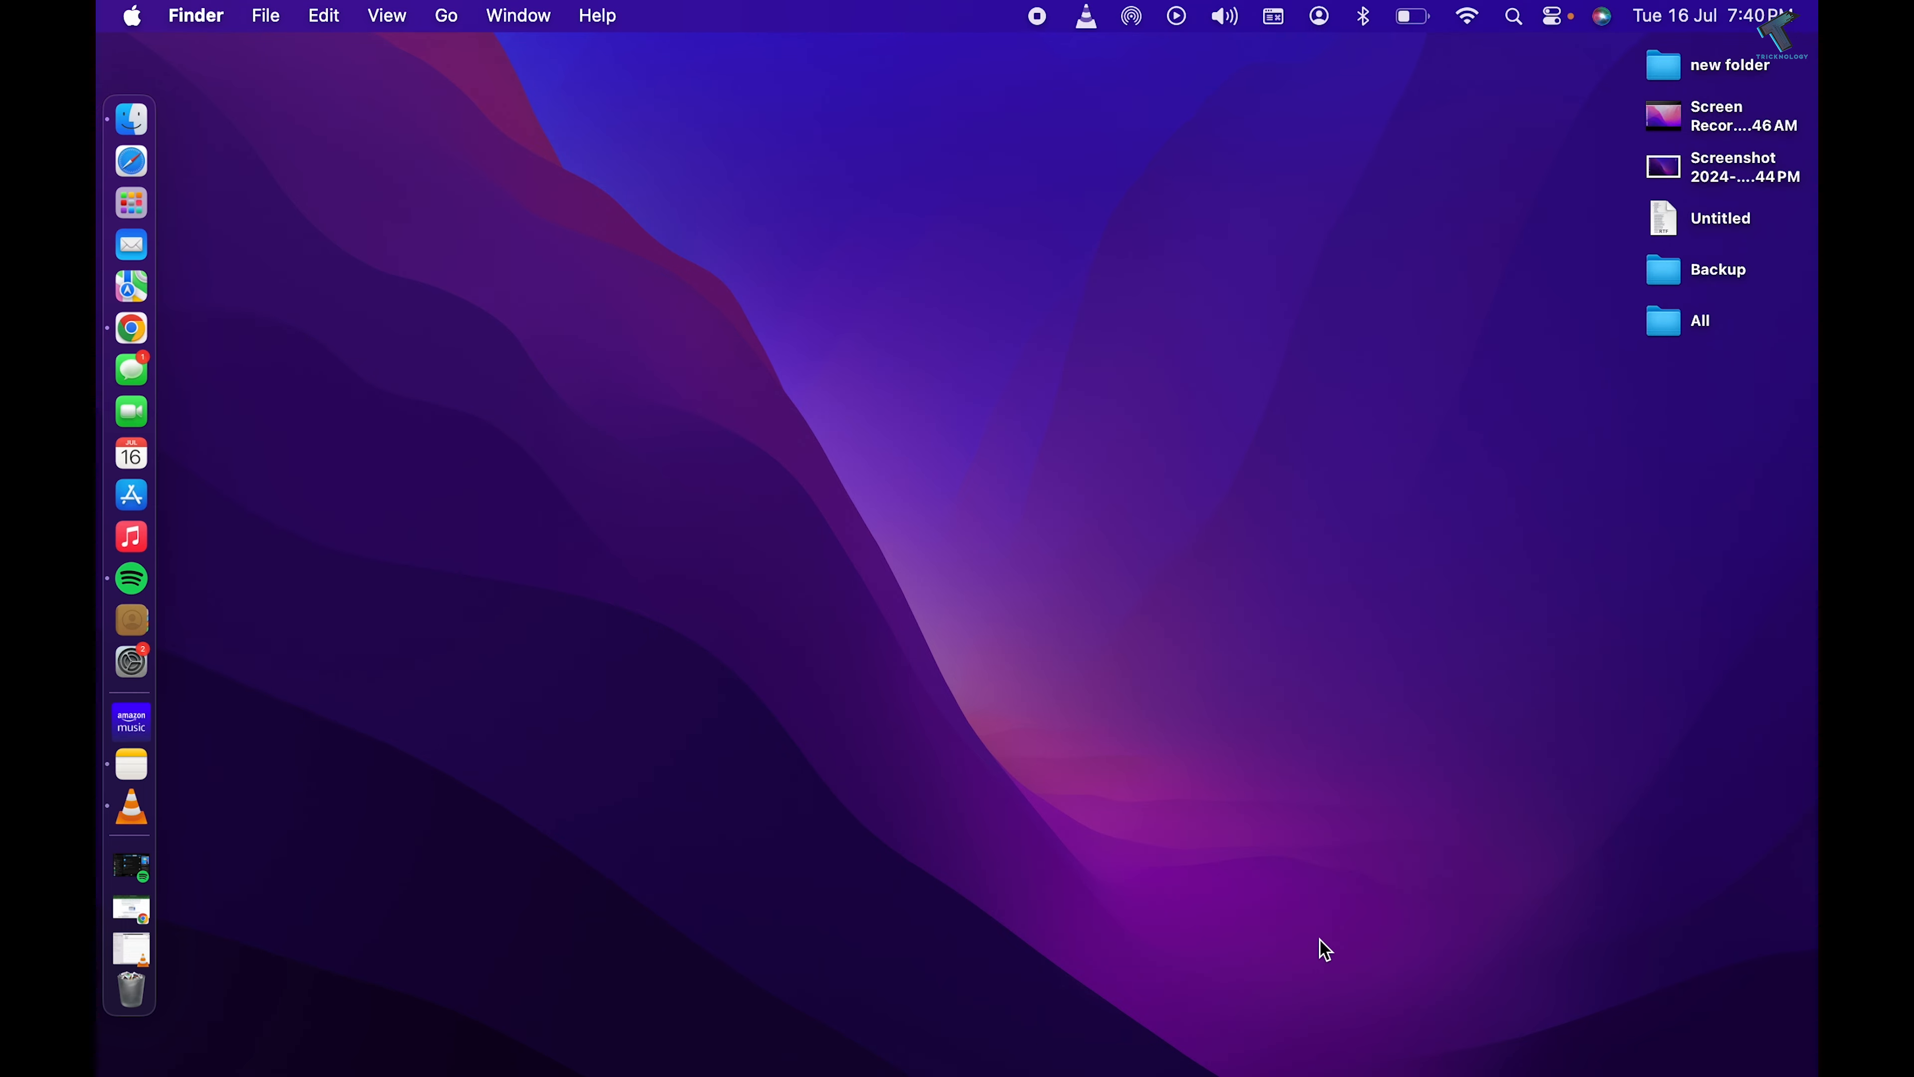
{"action": "mouse_move", "coordinate": [131, 22]}
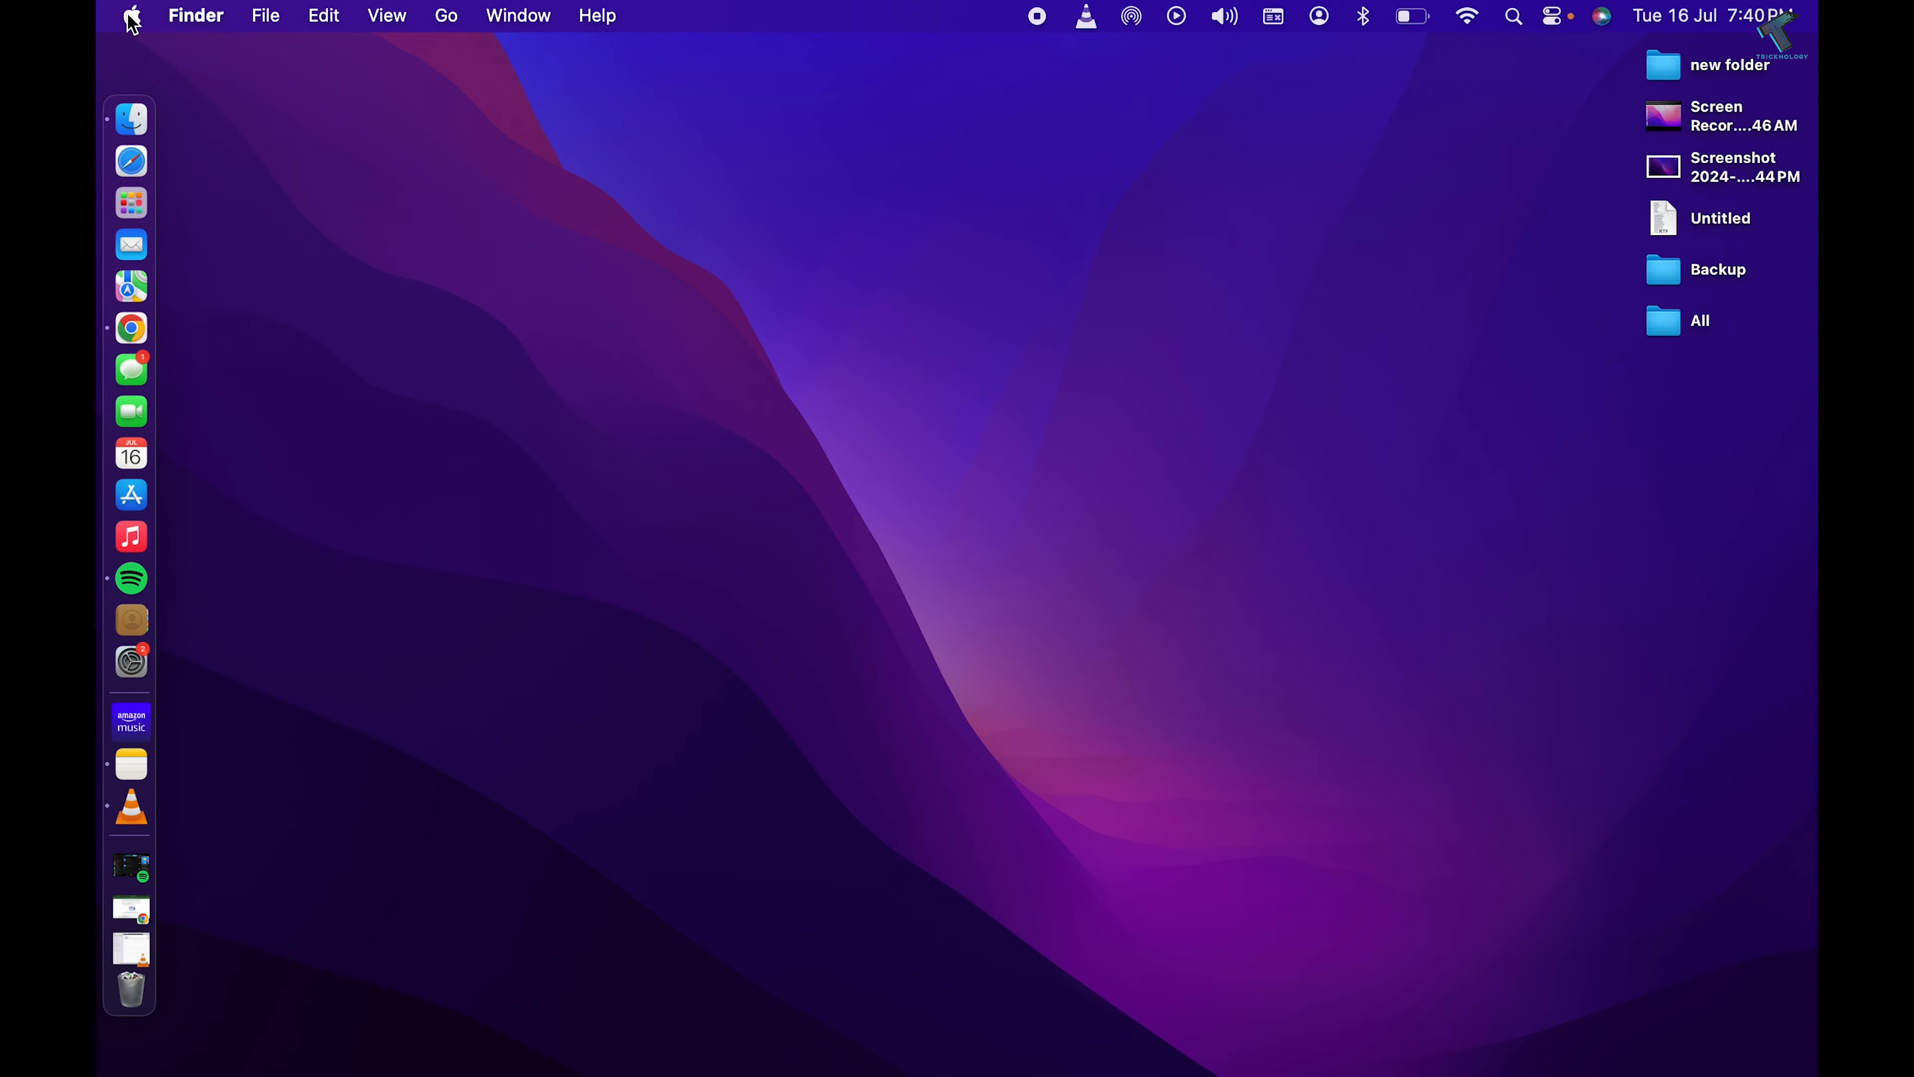
Open the Apple menu from the Finder menu bar
{"action": "left_click", "coordinate": [130, 16]}
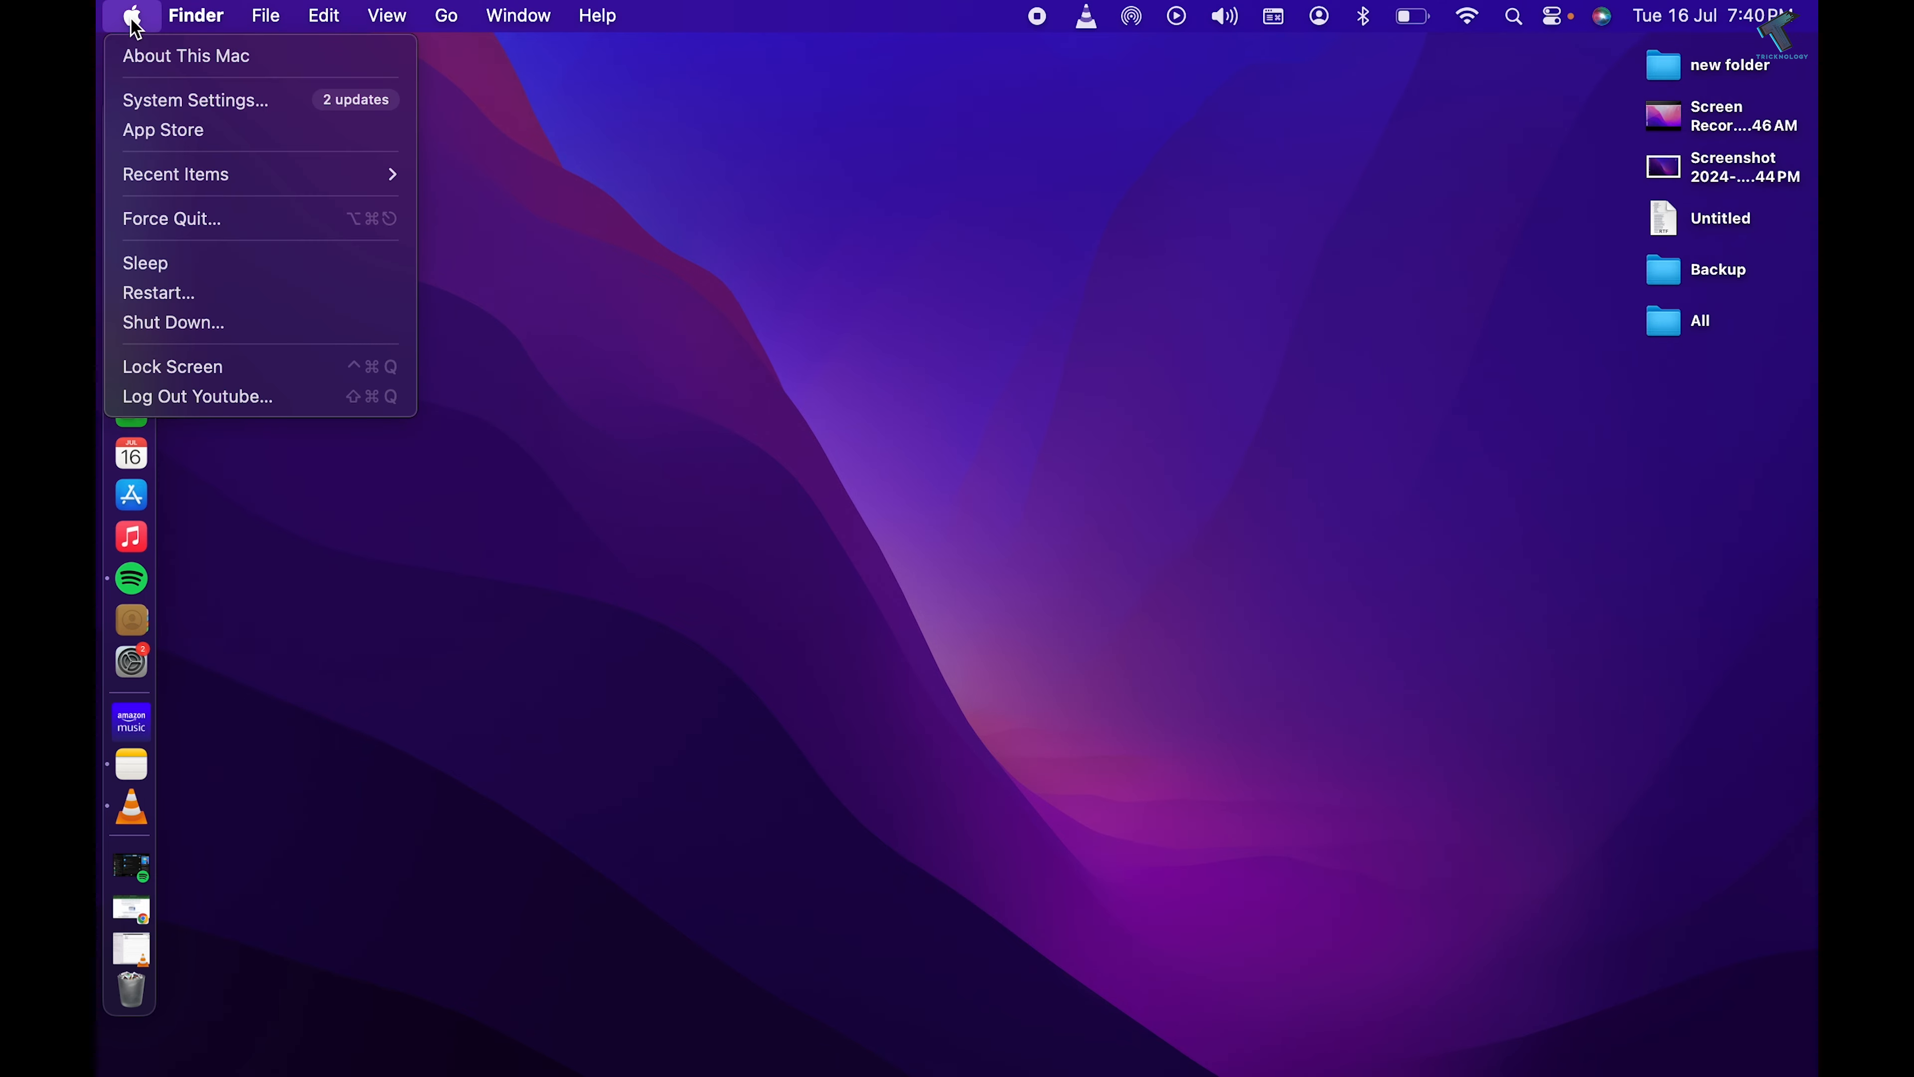
{"action": "mouse_move", "coordinate": [185, 55]}
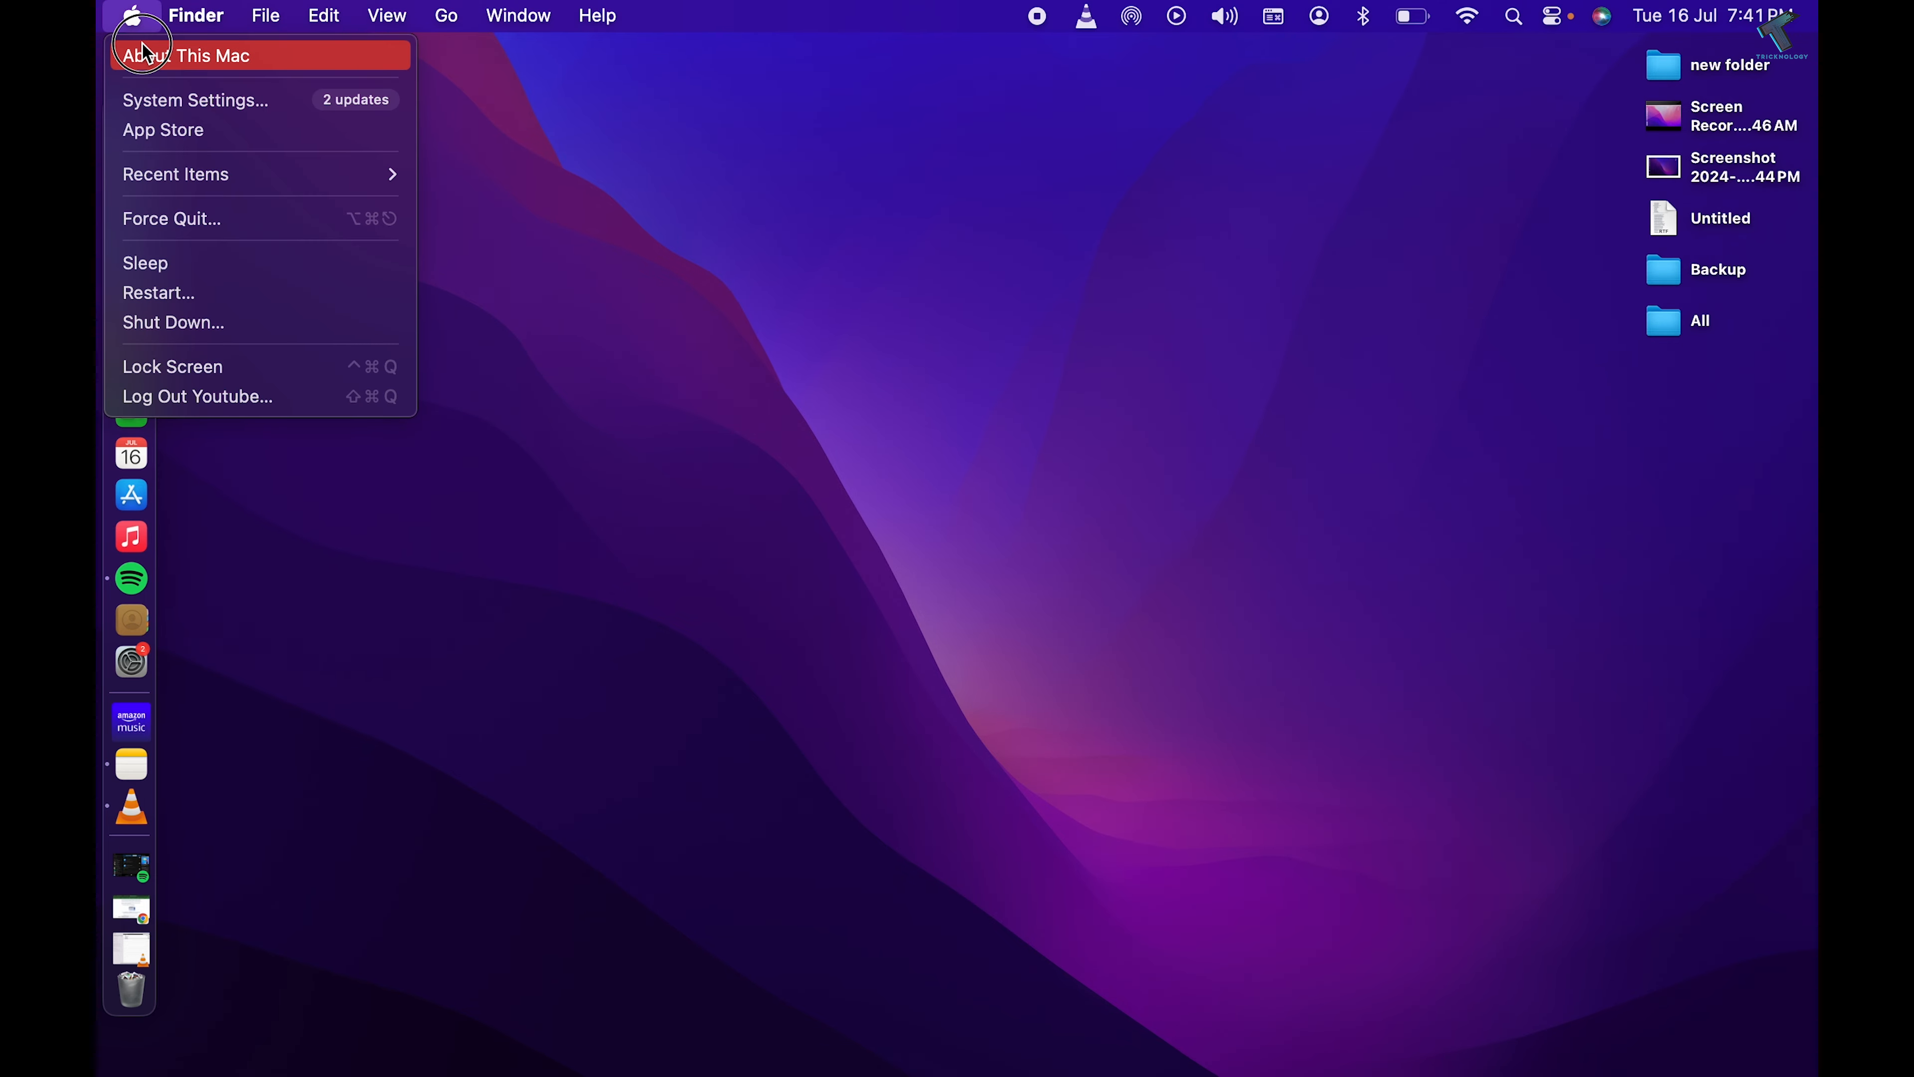
Show the About This Mac summary for the 13-inch M1 MacBook Pro
{"action": "left_click", "coordinate": [207, 55]}
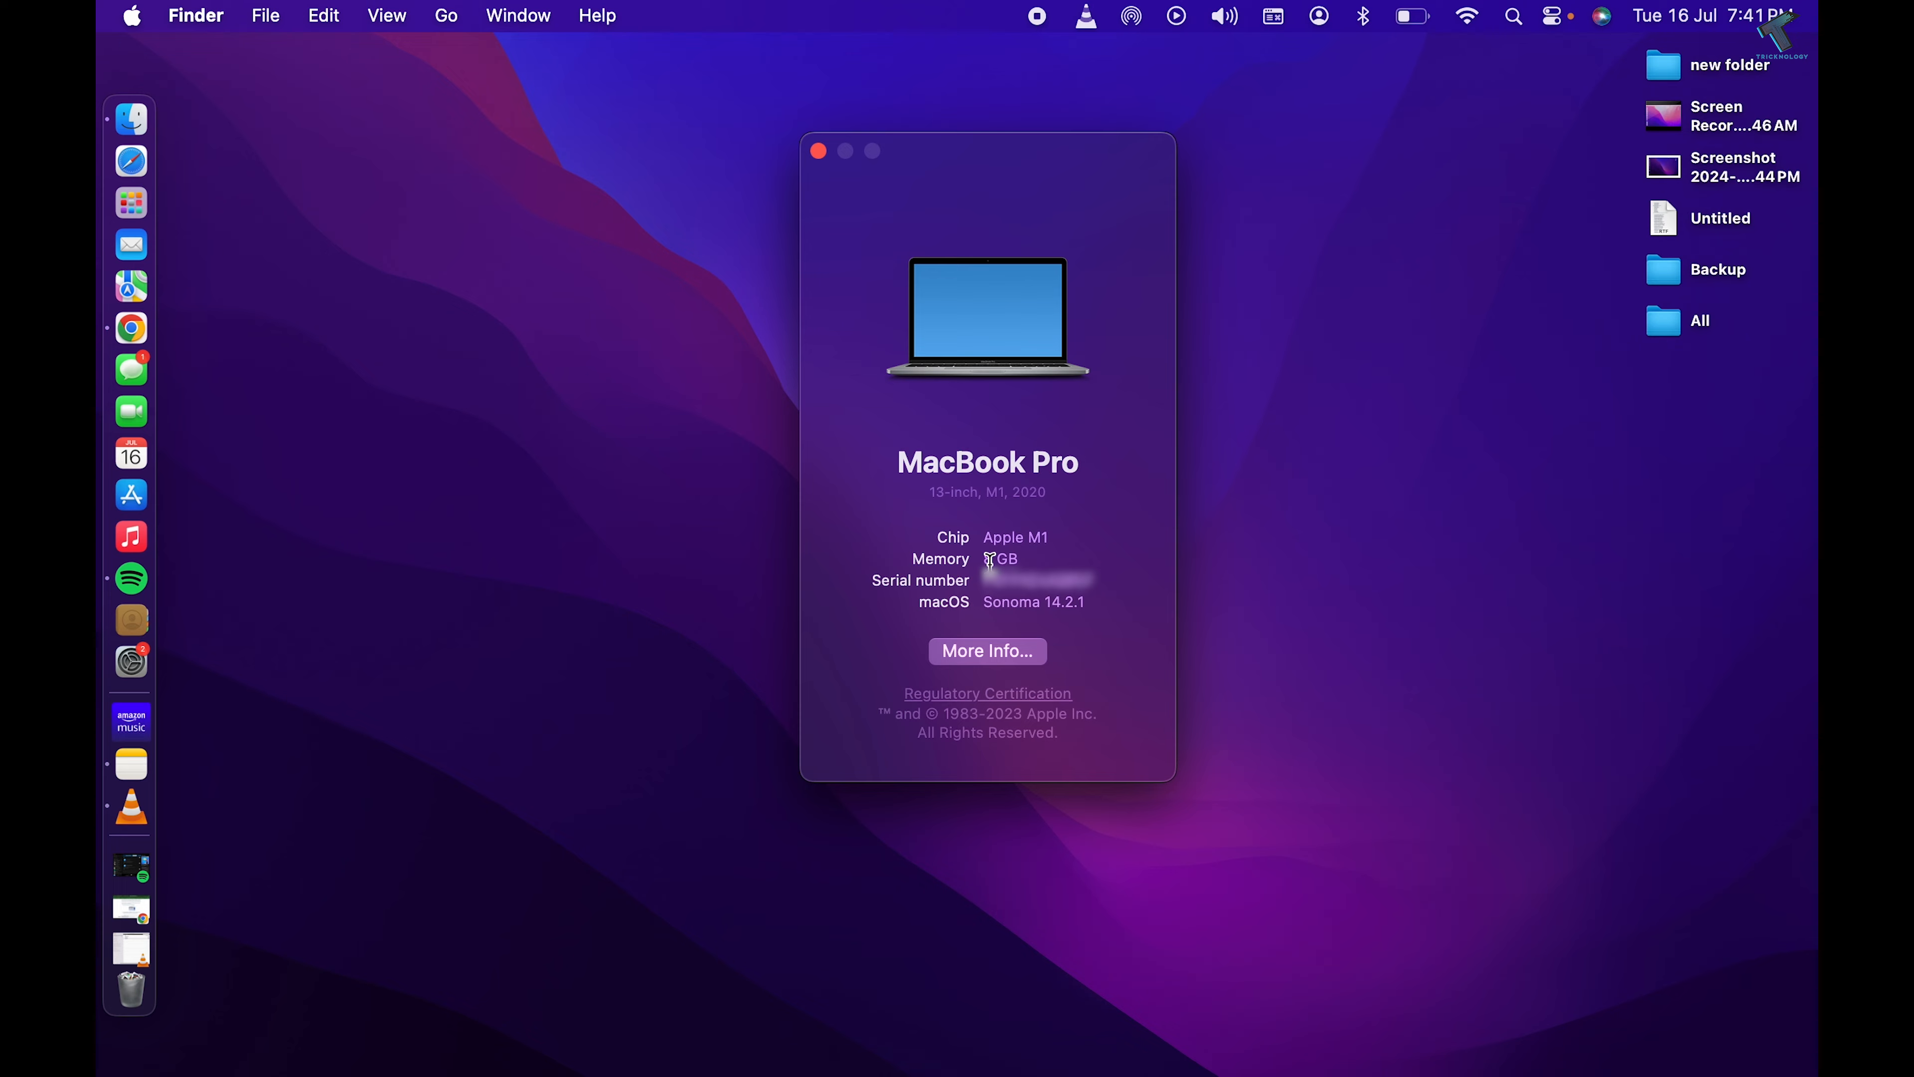
{"action": "mouse_move", "coordinate": [989, 663]}
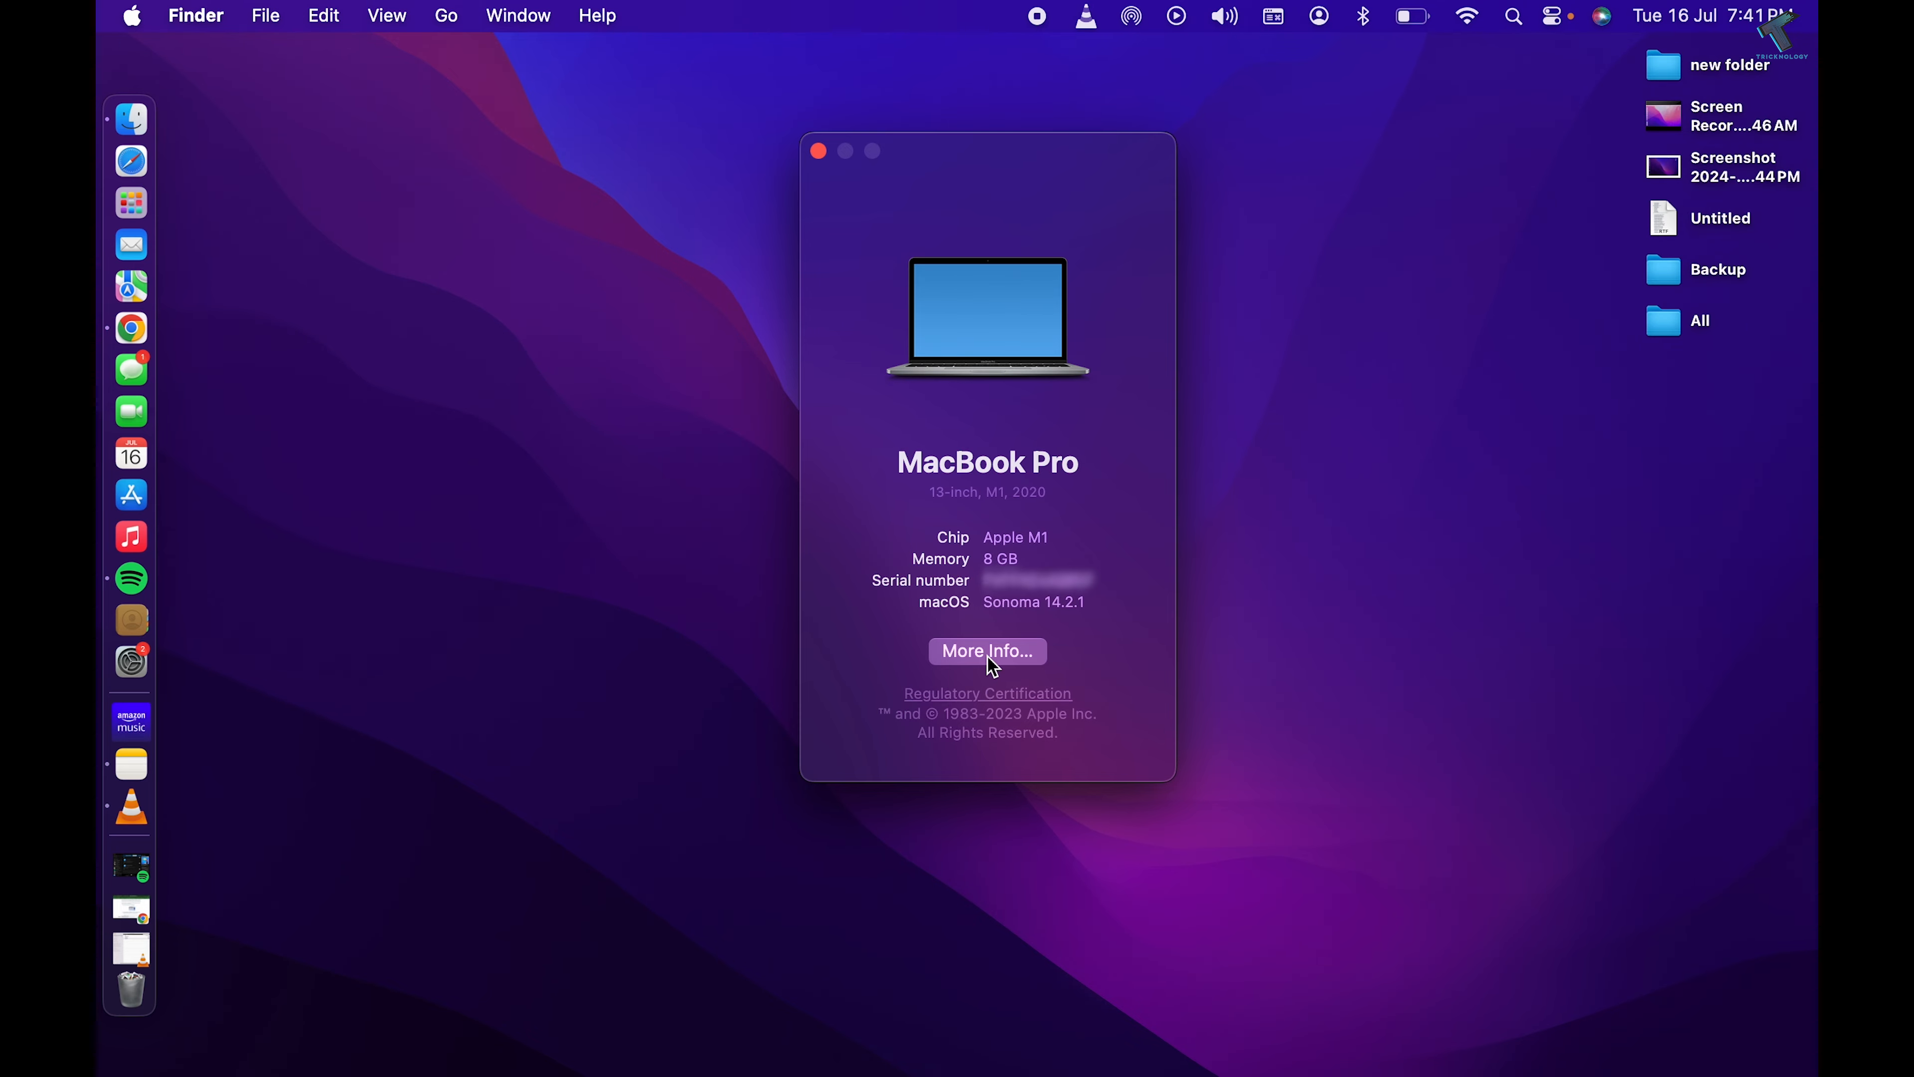
Go from More Info to the General > About page in System Settings and reach System Report
{"action": "left_click", "coordinate": [986, 651]}
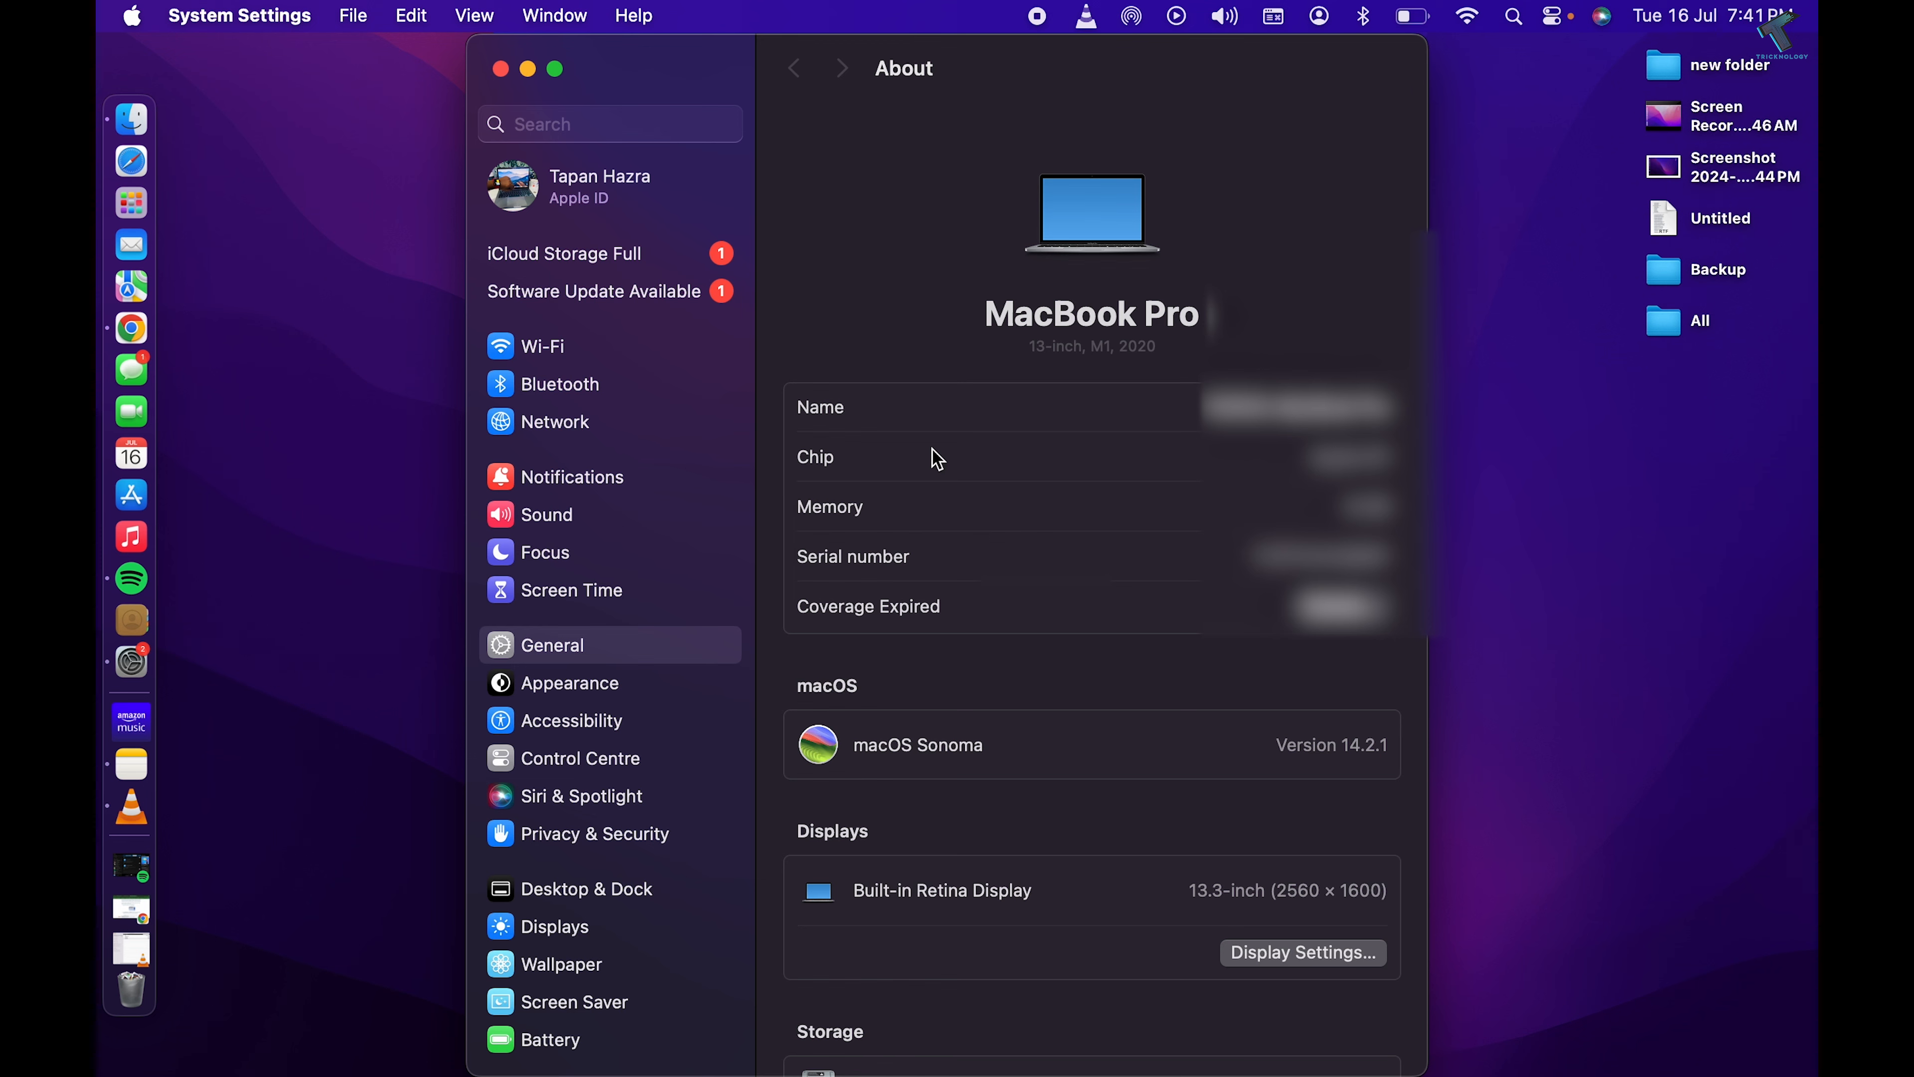
{"action": "mouse_move", "coordinate": [584, 654]}
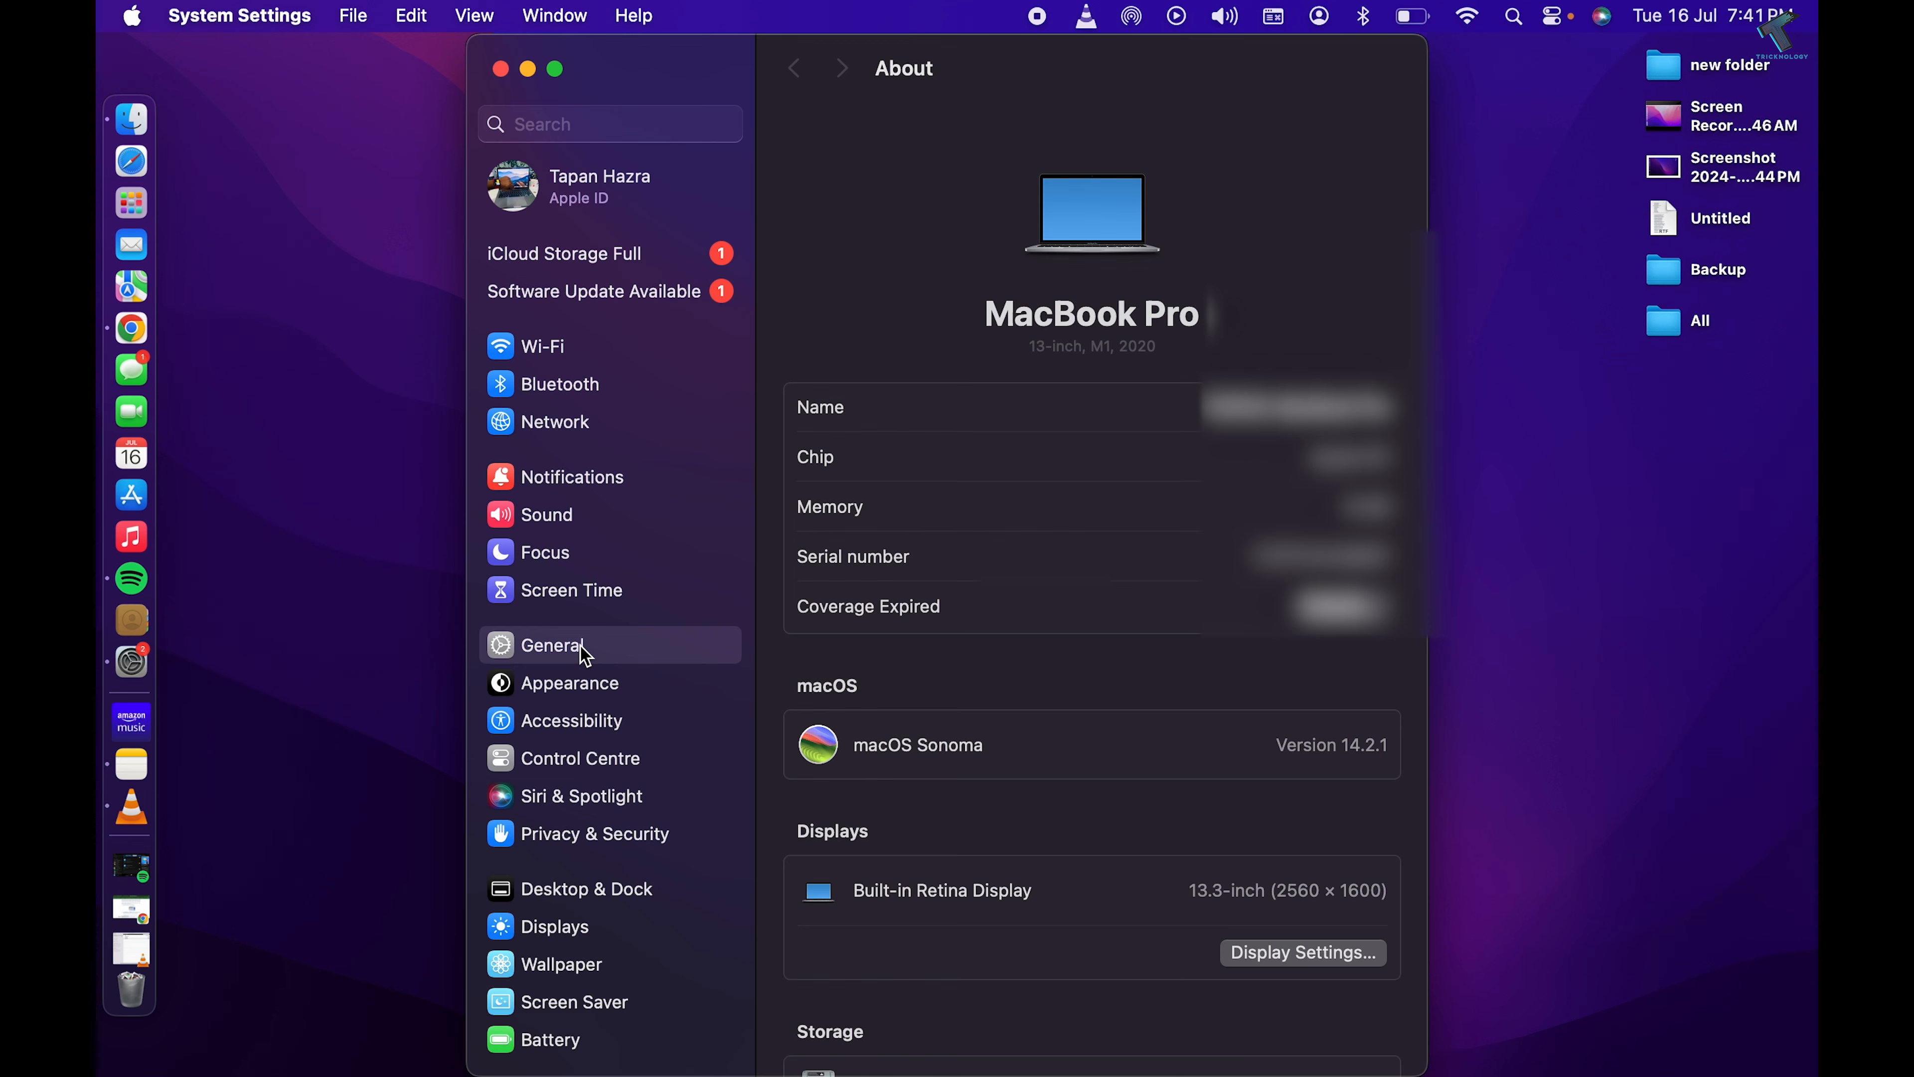
{"action": "left_click", "coordinate": [551, 645]}
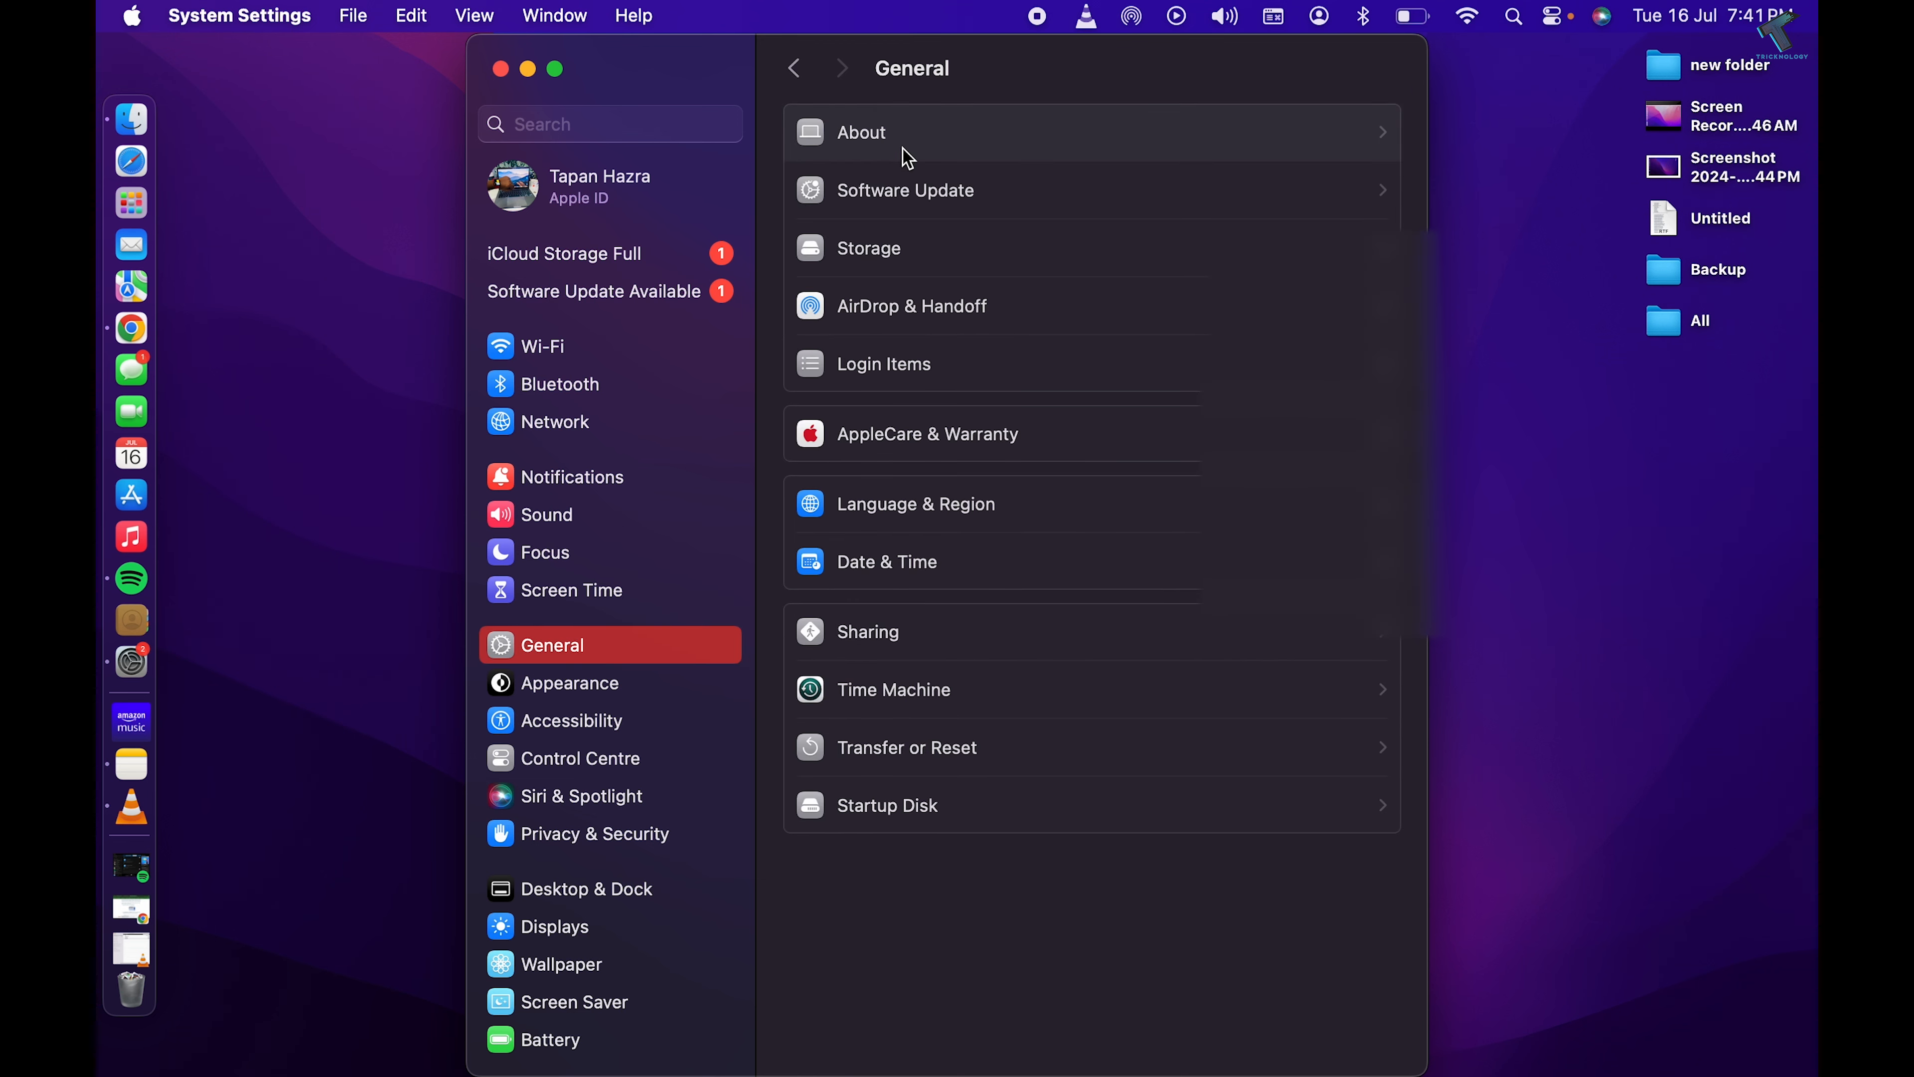
{"action": "left_click", "coordinate": [861, 131]}
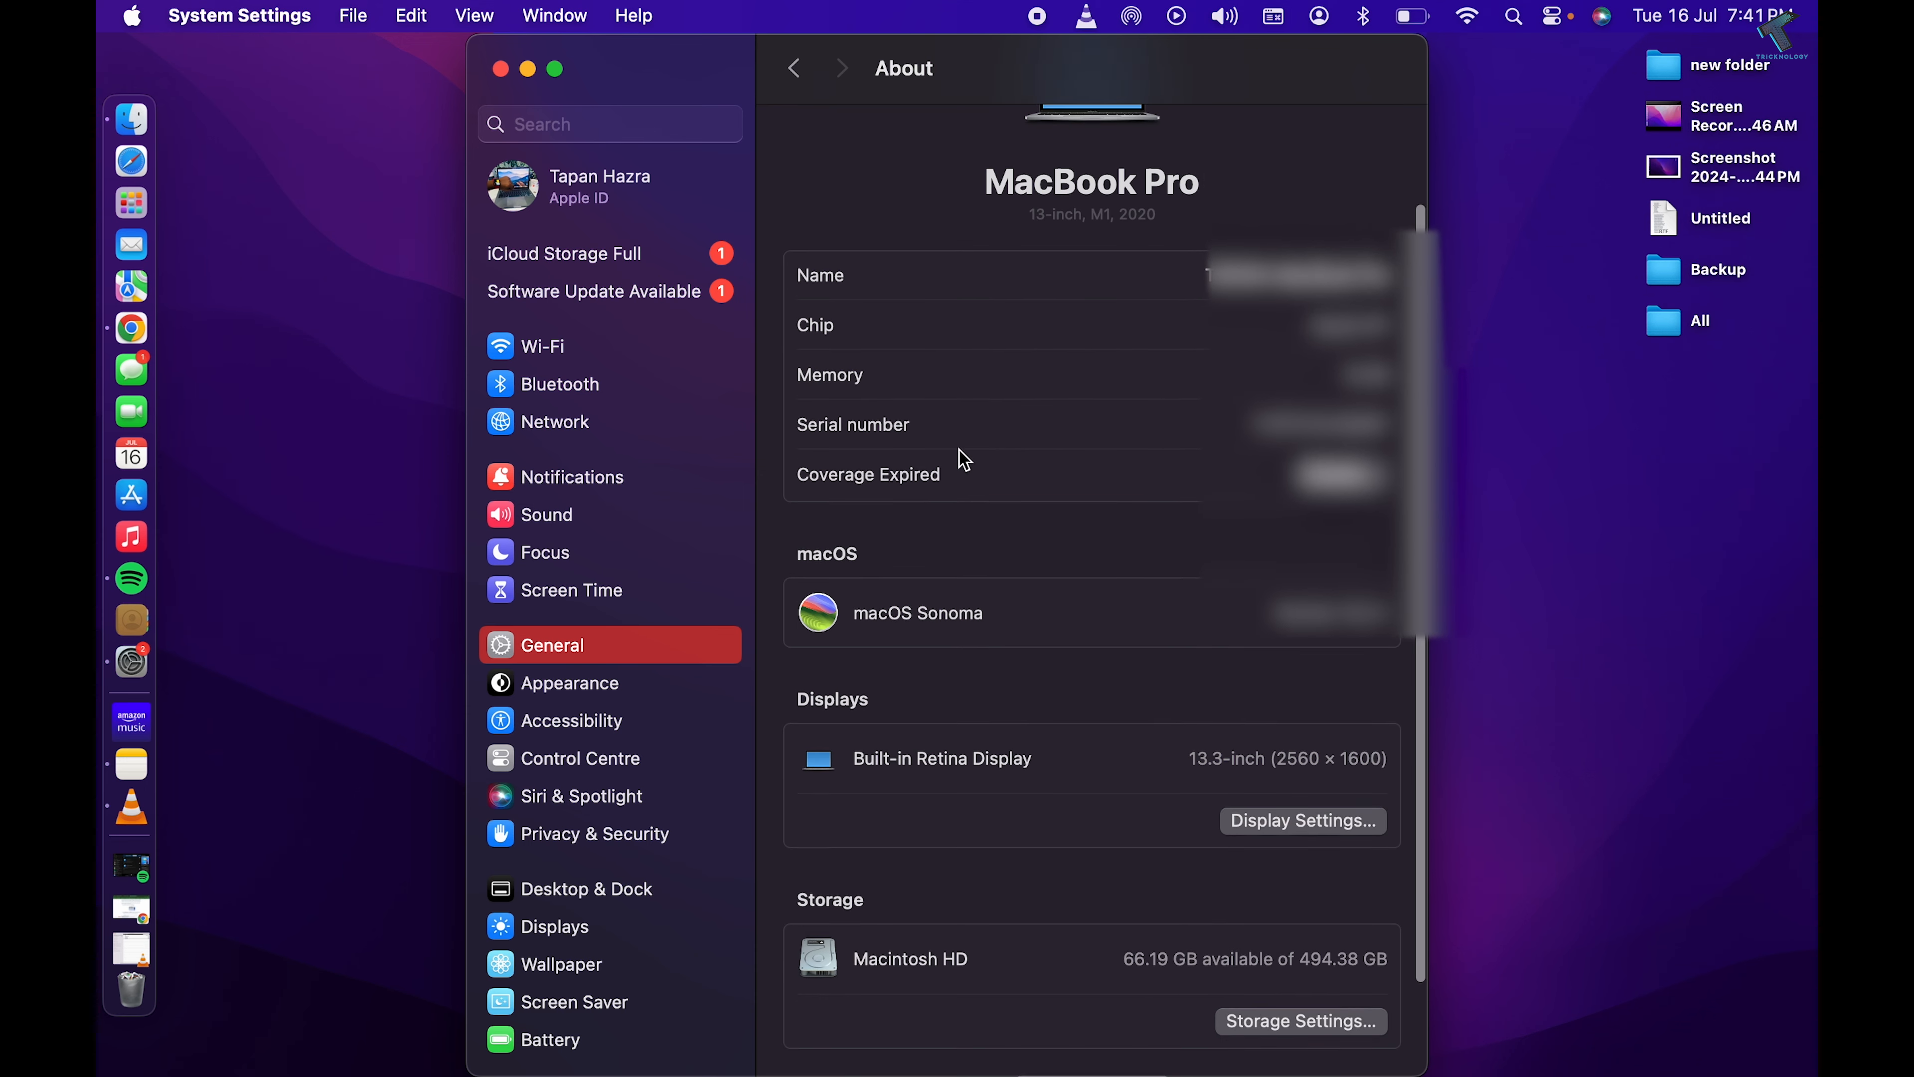
{"action": "scroll", "scroll_direction": "up", "scroll_amount": 3}
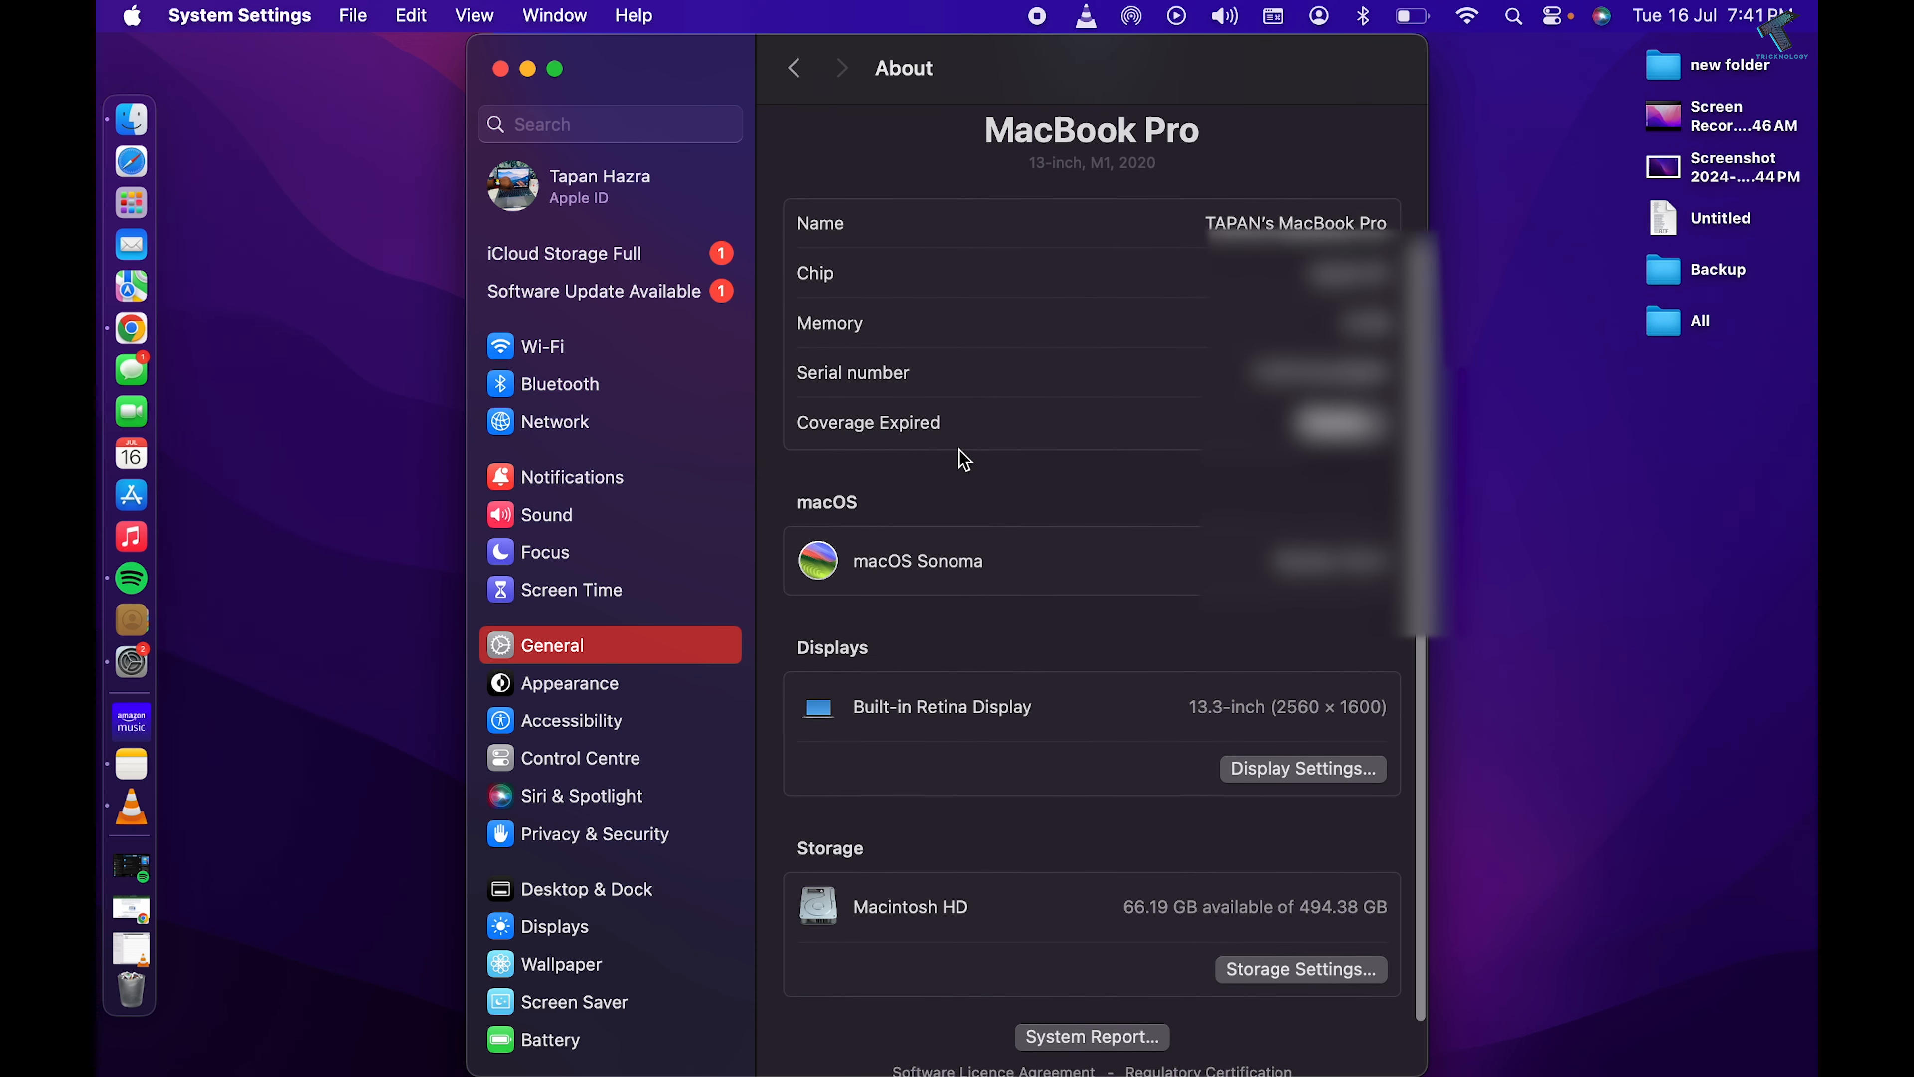
{"action": "scroll", "scroll_direction": "down", "scroll_amount": 3}
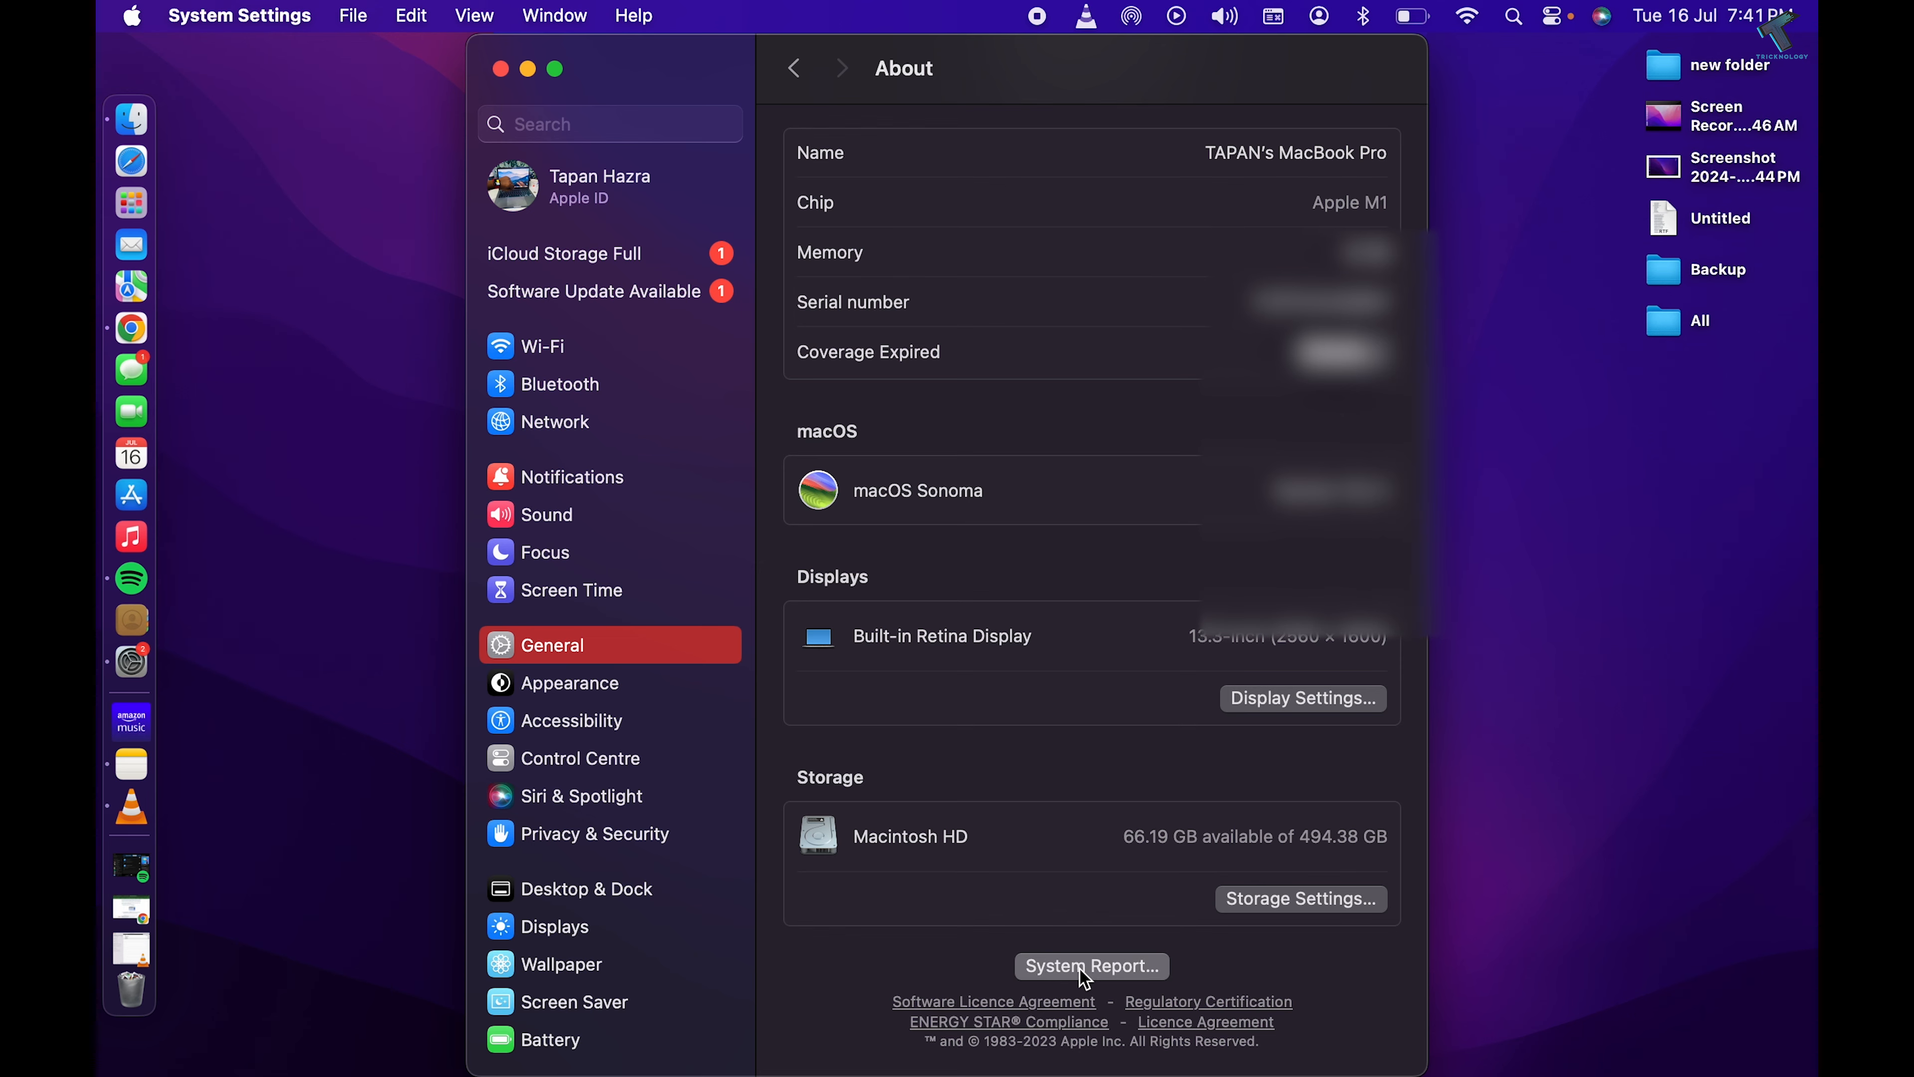
Open the System Report and show Memory: 8 GB LPDDR4 by Hynix
{"action": "left_click", "coordinate": [1090, 966]}
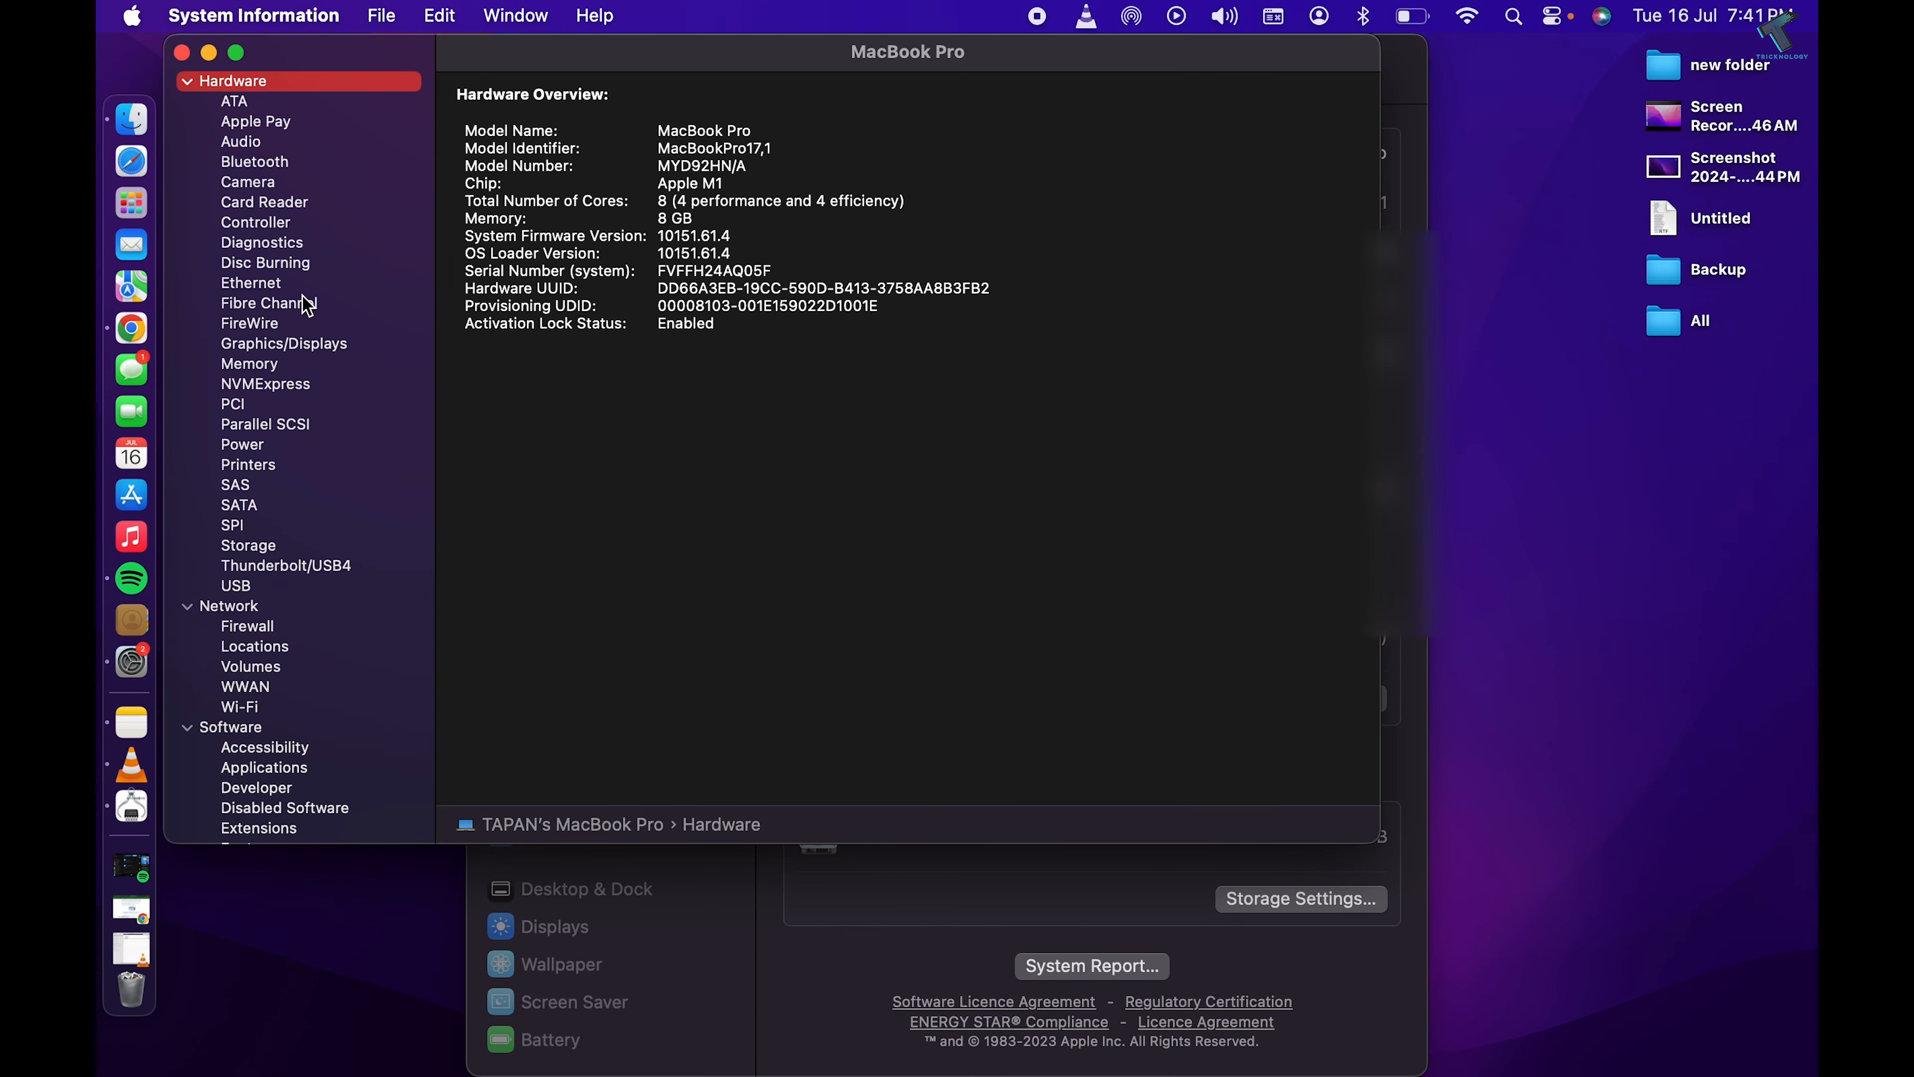
{"action": "left_click", "coordinate": [249, 364]}
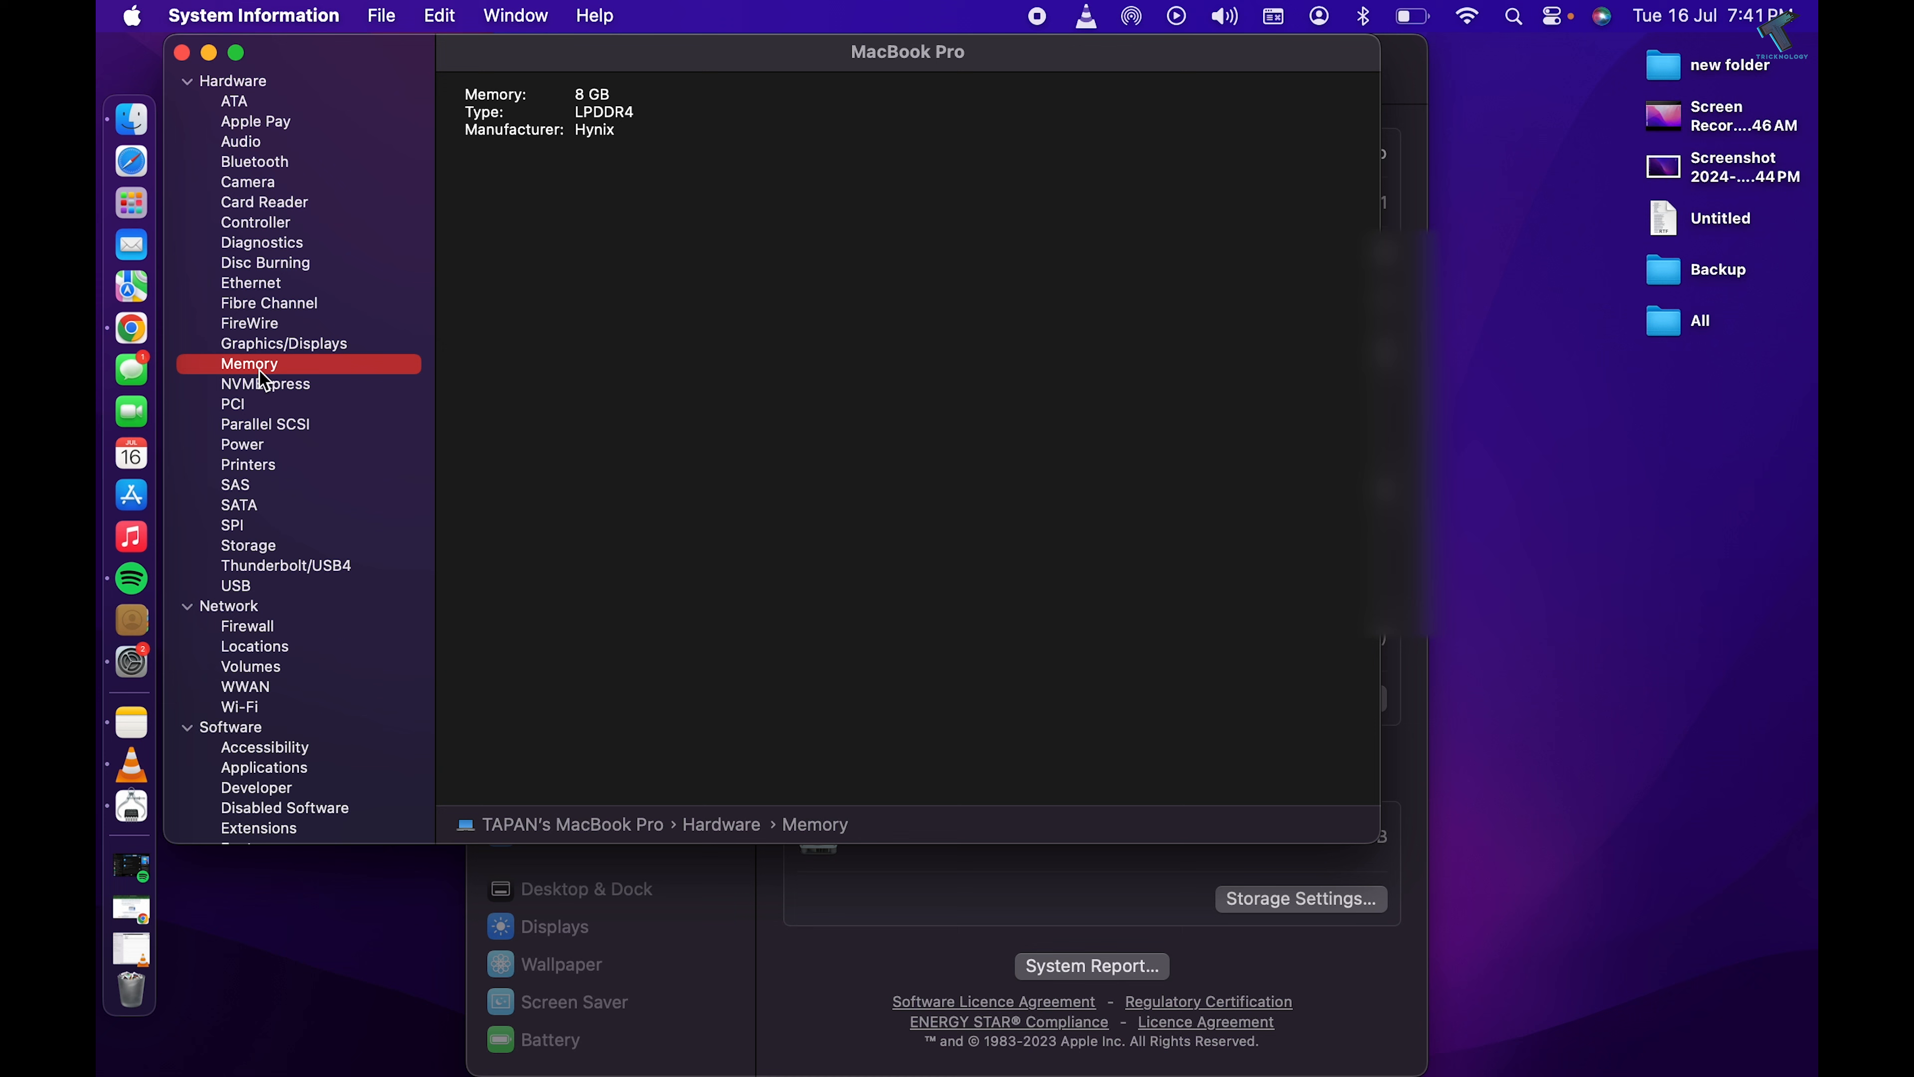